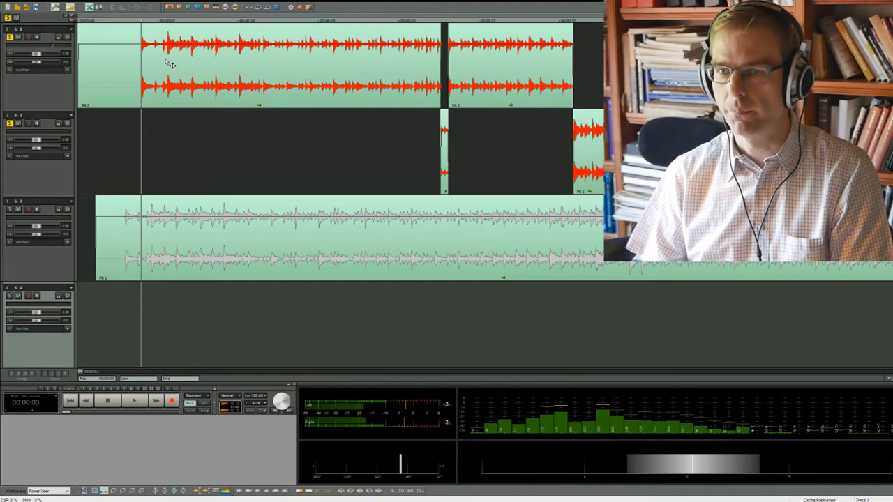
{"action": "mouse_move", "coordinate": [155, 57]}
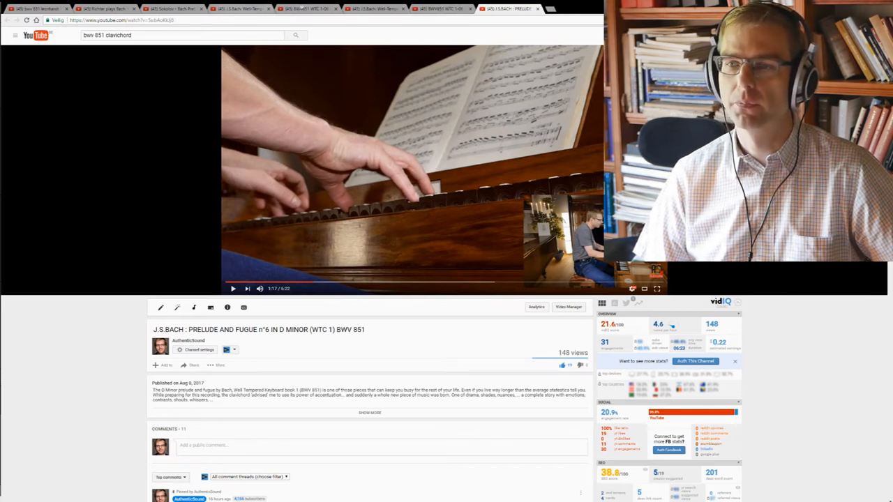
Browse the van Asperen, Sokolov, Richter, Schiff 1984 and Leonhardt tabs, ending back on Richter's recording
{"action": "left_click", "coordinate": [304, 11]}
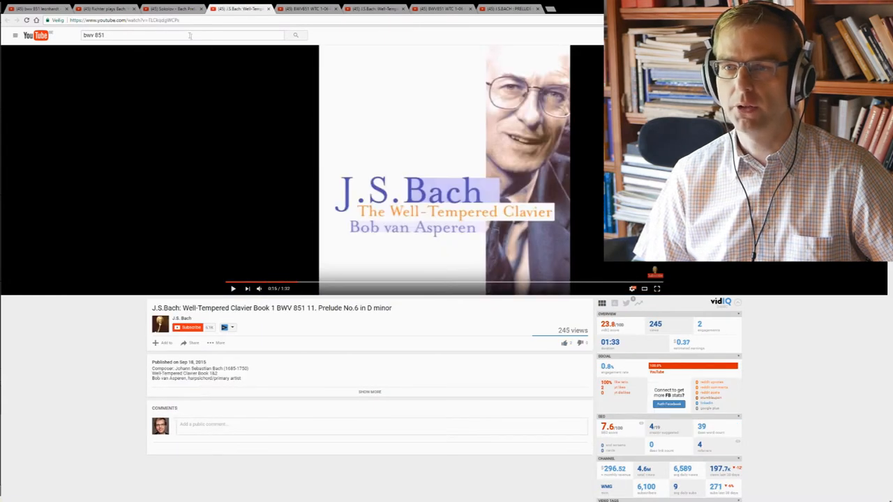
{"action": "left_click", "coordinate": [175, 8]}
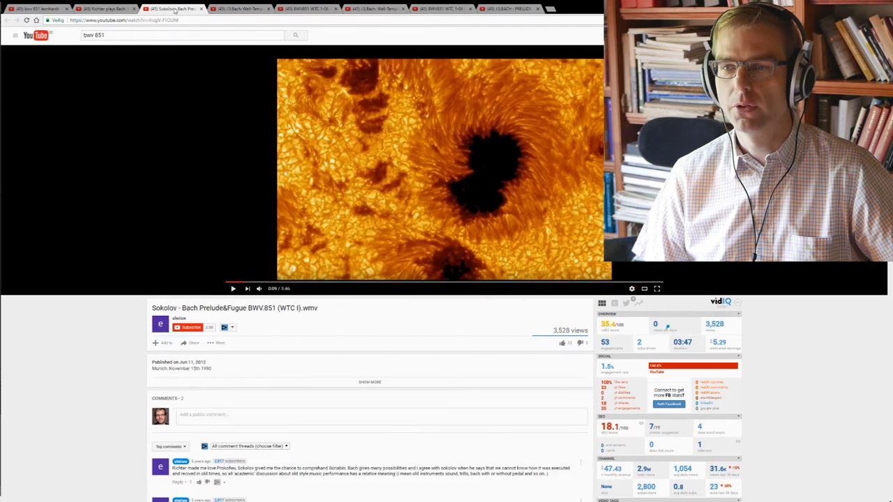
{"action": "left_click", "coordinate": [104, 8]}
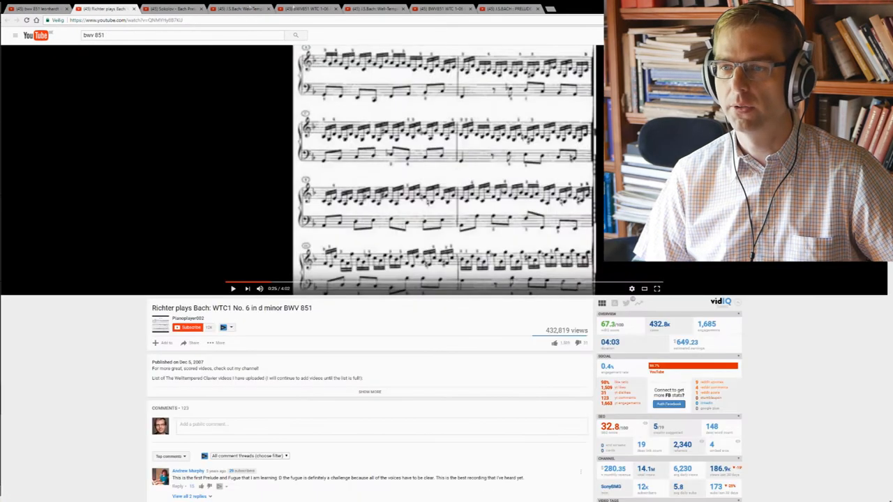
{"action": "left_click", "coordinate": [439, 9]}
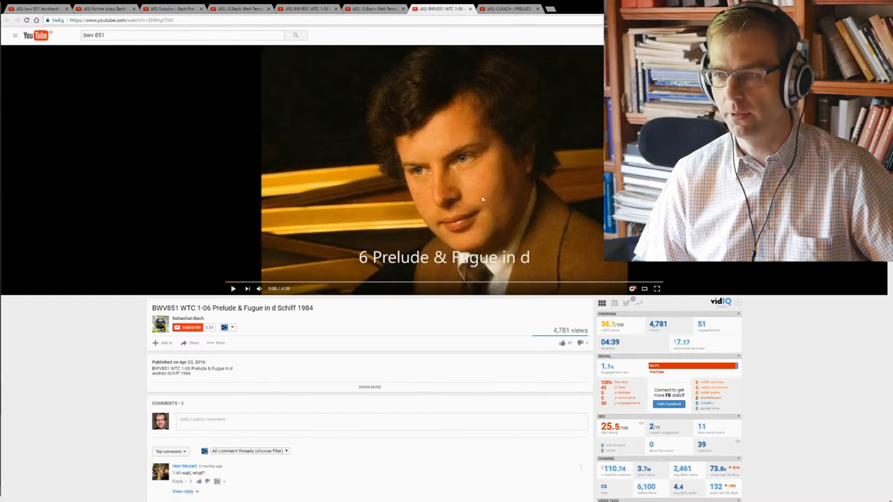
{"action": "left_click", "coordinate": [398, 8]}
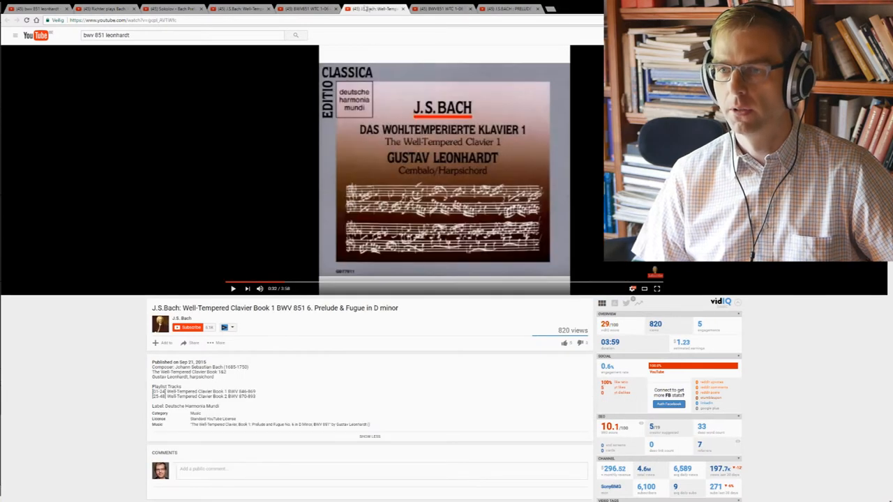
{"action": "left_click", "coordinate": [226, 8]}
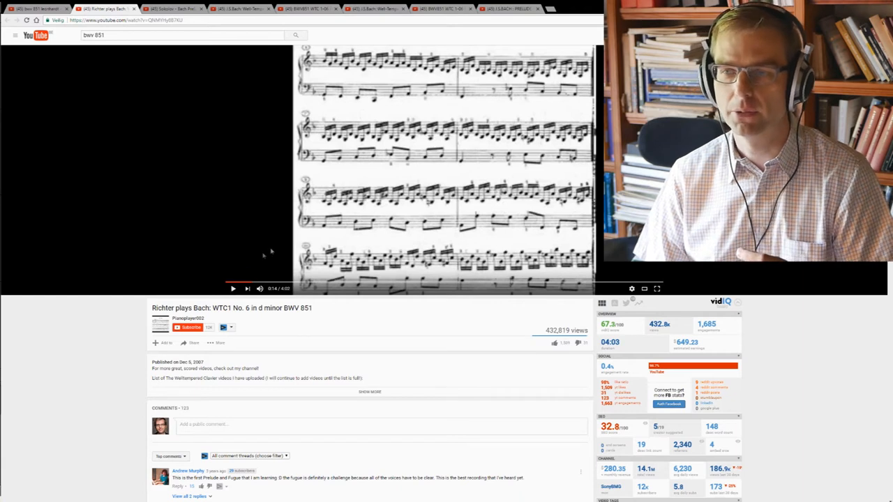
Switch to Bob van Asperen's Well-Tempered Clavier recording of the D minor Prelude No. 6
{"action": "left_click", "coordinate": [231, 289]}
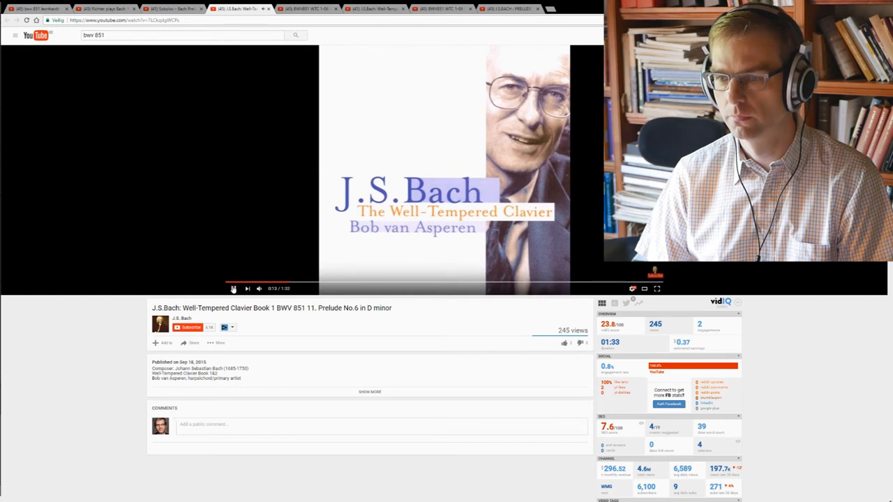
Switch to Gustav Leonhardt's harpsichord recording of the D minor Prelude and Fugue No. 6
{"action": "left_click", "coordinate": [232, 287]}
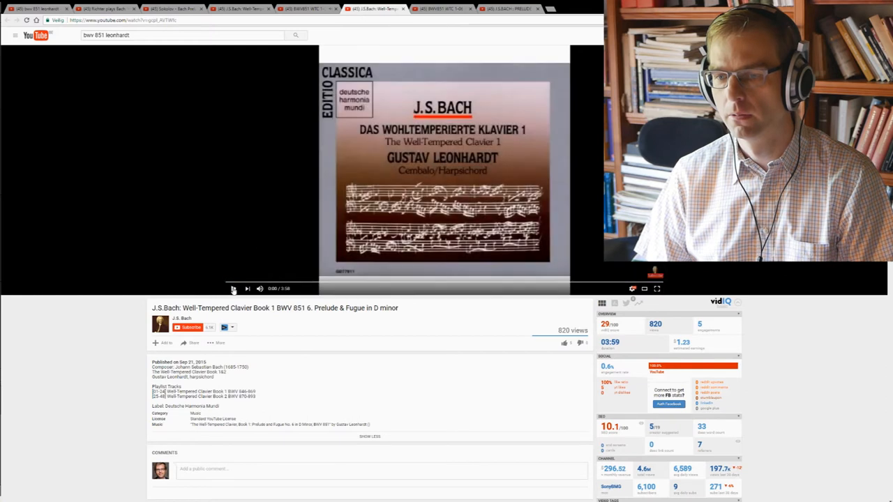
Start Leonhardt's harpsichord recording of BWV 851 playing from the beginning
{"action": "left_click", "coordinate": [233, 289]}
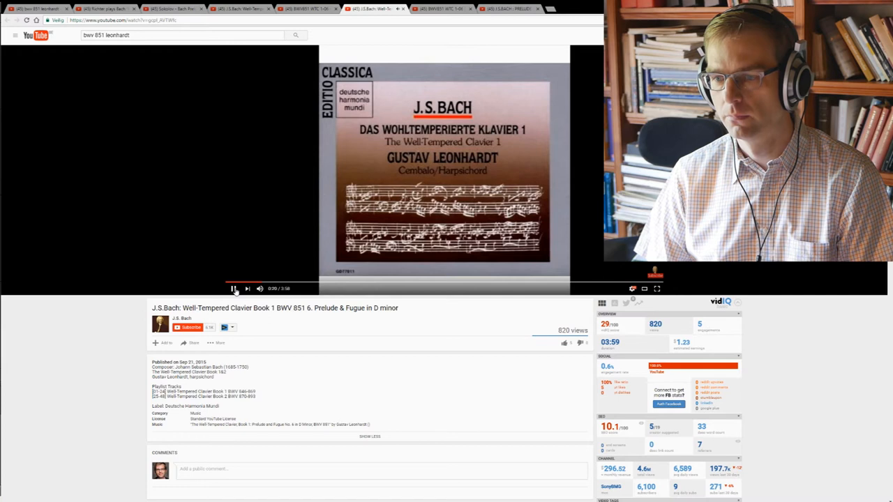
Play van Asperen's recording from the start, then move to the clavichord BWV 851 video
{"action": "left_click", "coordinate": [231, 289]}
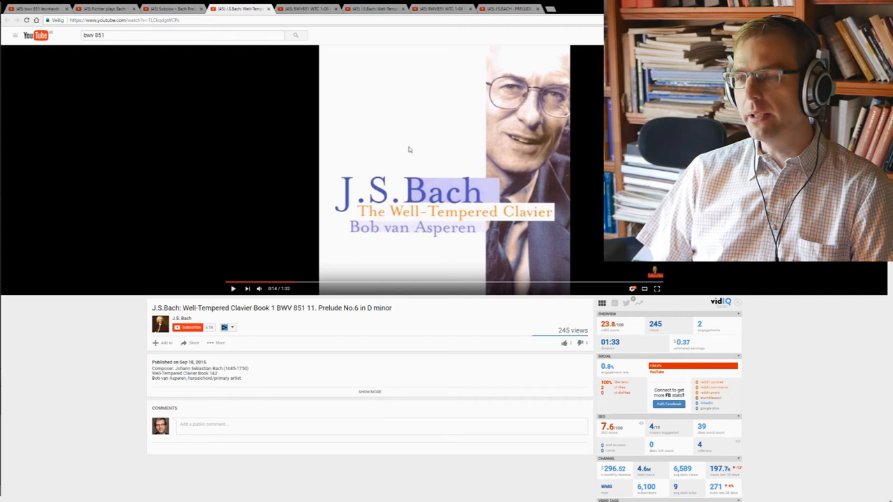
{"action": "mouse_move", "coordinate": [293, 288]}
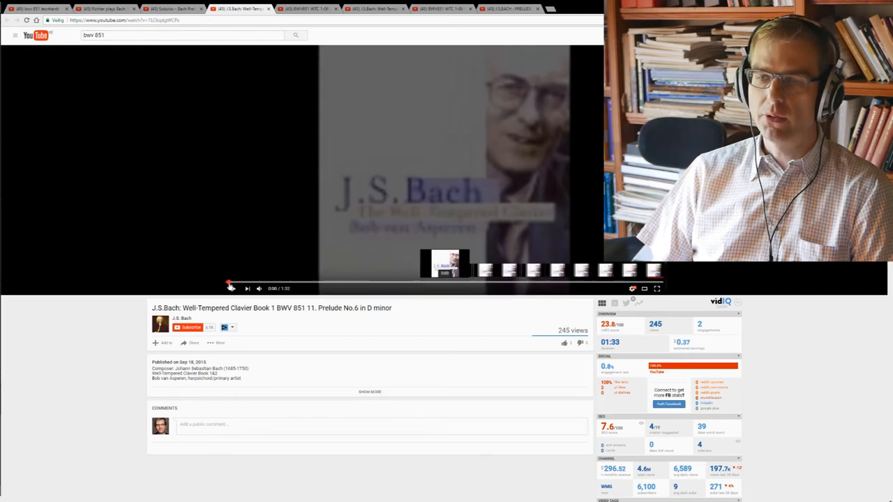
{"action": "left_click", "coordinate": [232, 289]}
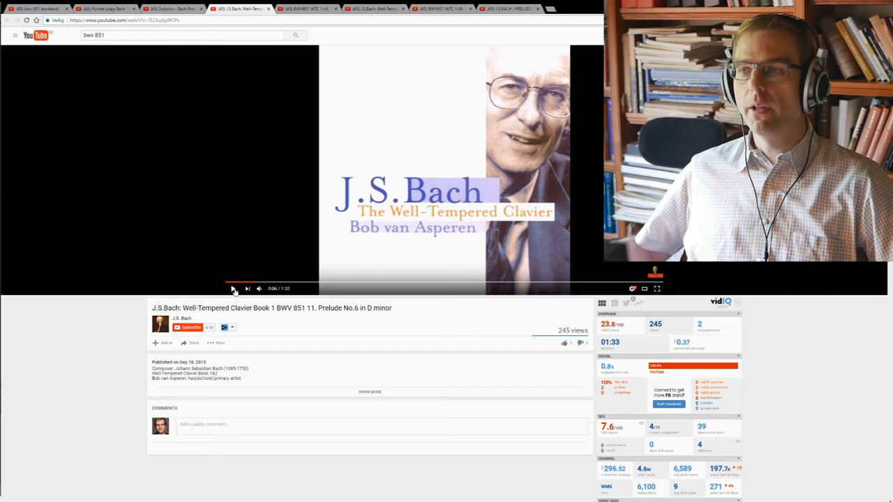
{"action": "left_click", "coordinate": [505, 8]}
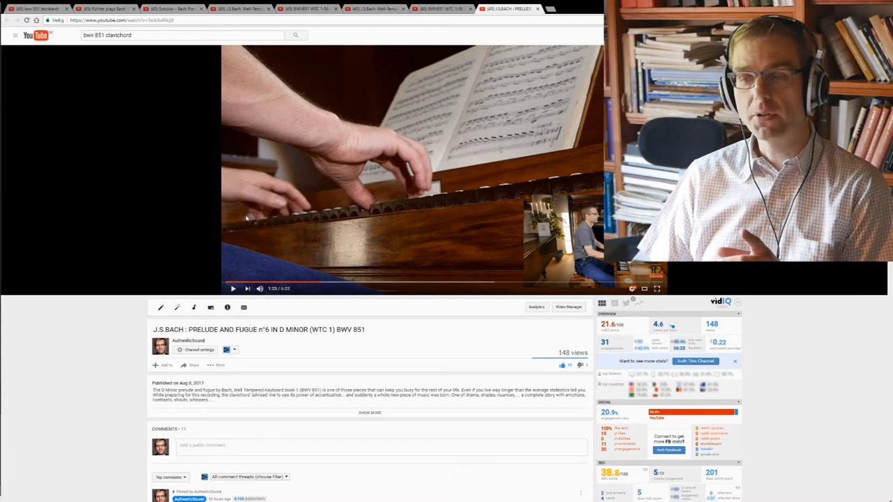
Bring Leonhardt's harpsichord recording of the D minor prelude and fugue back on screen
{"action": "left_click", "coordinate": [233, 289]}
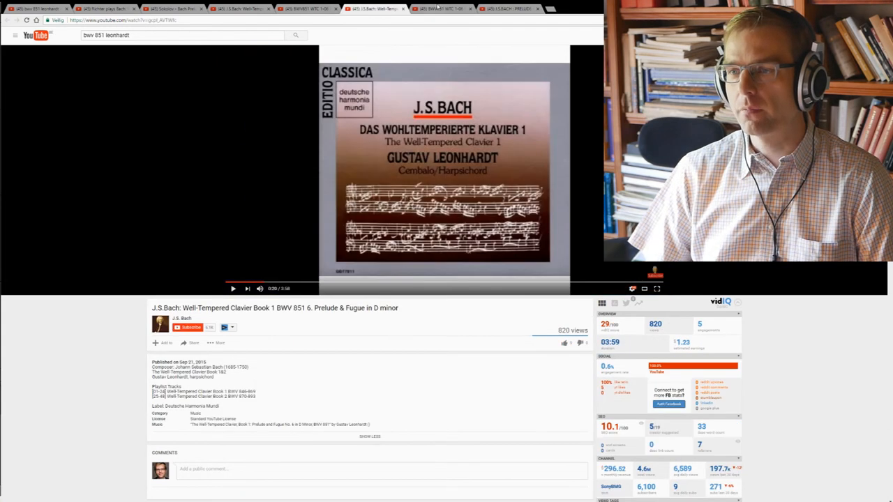
Play the opening of Schiff's 1984 recording of BWV 851 for about 25 seconds, then pause
{"action": "left_click", "coordinate": [449, 9]}
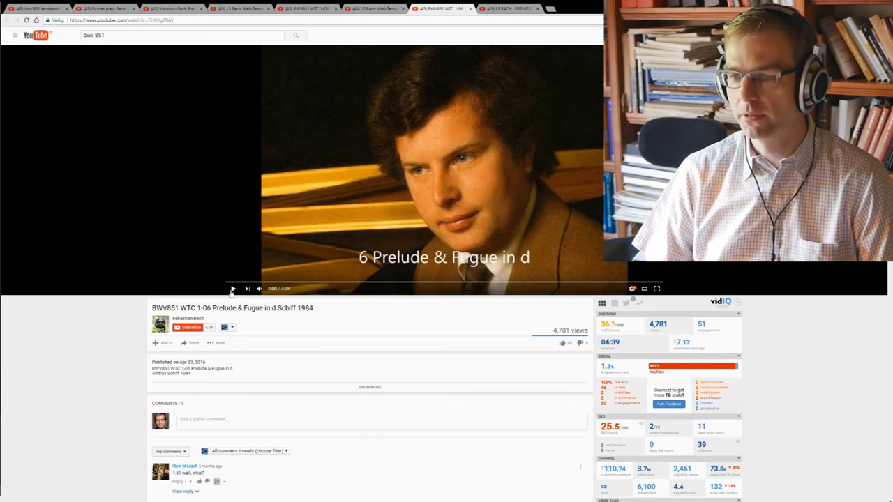
{"action": "left_click", "coordinate": [232, 289]}
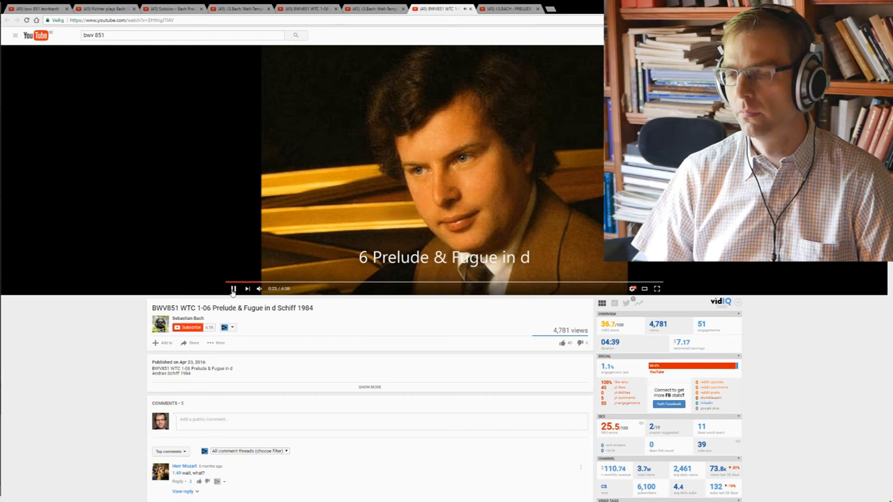
{"action": "left_click", "coordinate": [233, 289]}
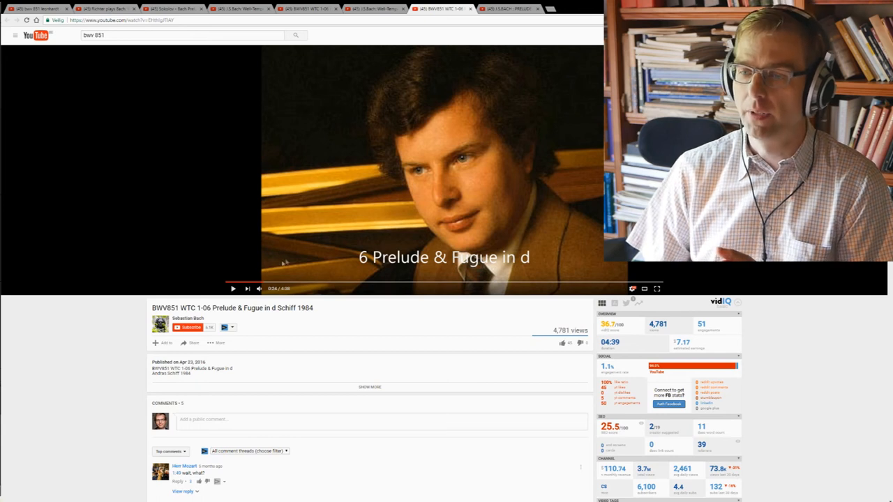
Return to the clavichord BWV 851 video, play a stretch of it and pause
{"action": "left_click", "coordinate": [505, 9]}
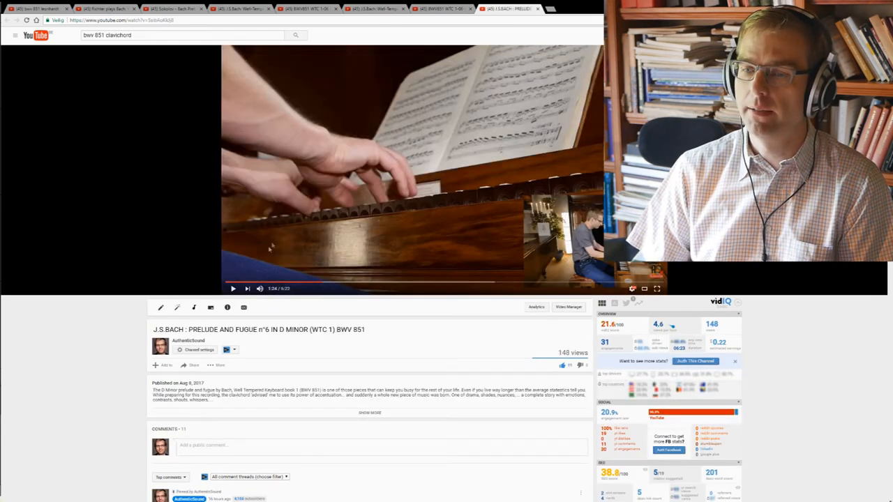
{"action": "left_click", "coordinate": [439, 8]}
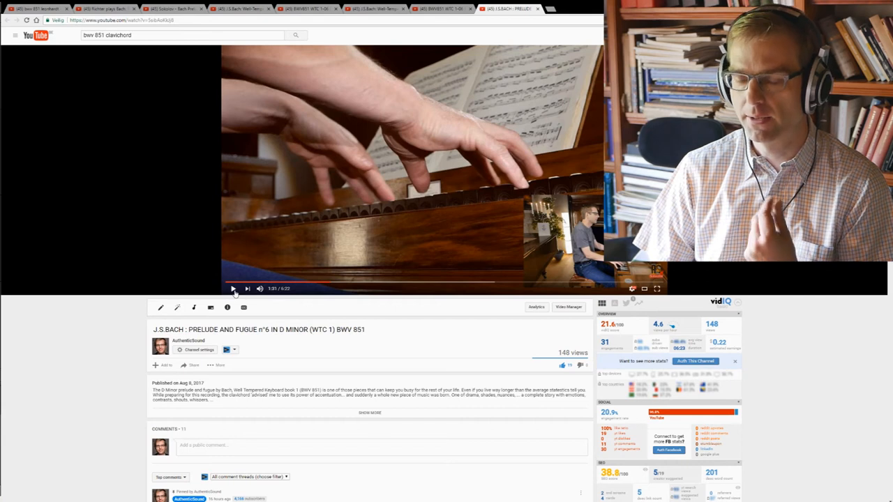
{"action": "left_click", "coordinate": [233, 289]}
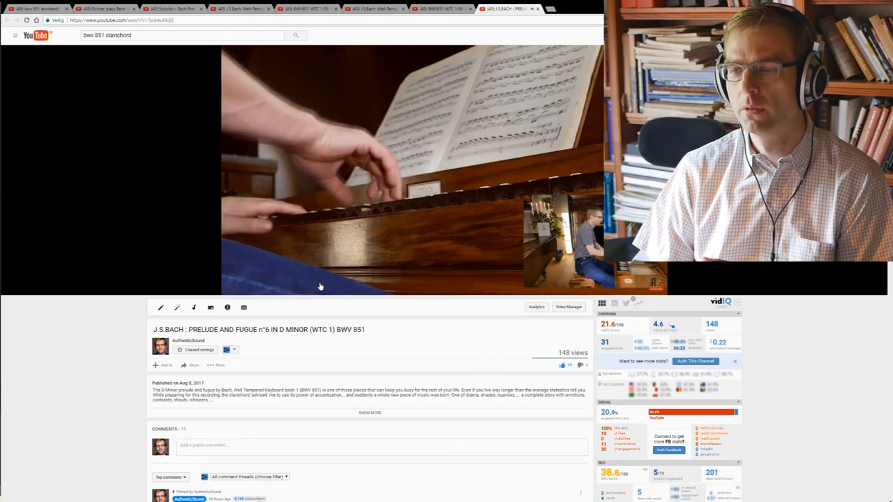
Hear more of the clavichord recording, pause it, then bring up Richter's WTC1 No. 6 recording
{"action": "left_click", "coordinate": [323, 287]}
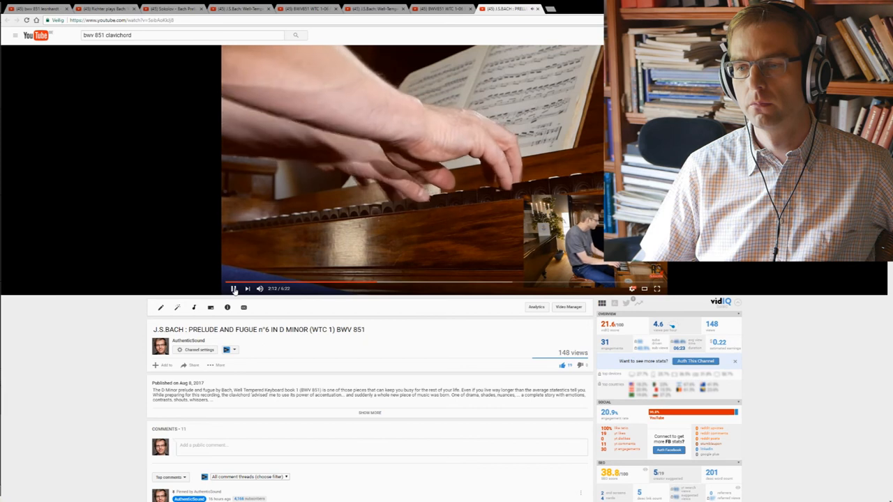
{"action": "left_click", "coordinate": [233, 289]}
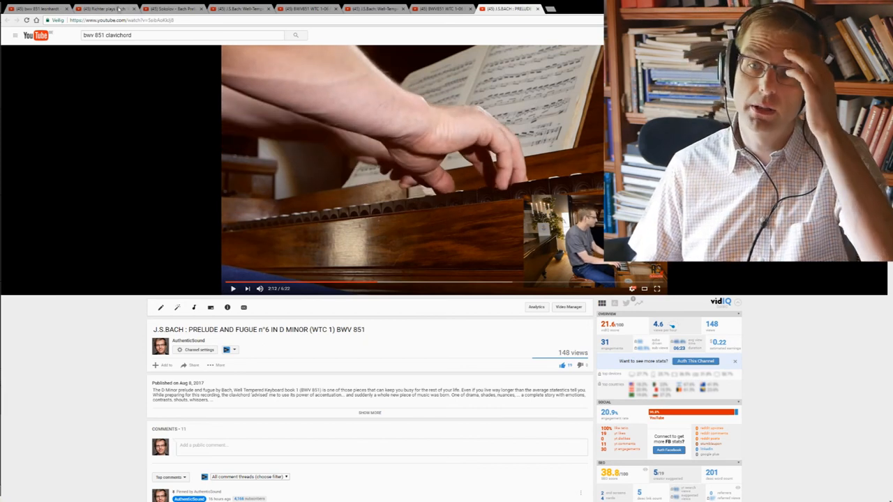
{"action": "left_click", "coordinate": [108, 9]}
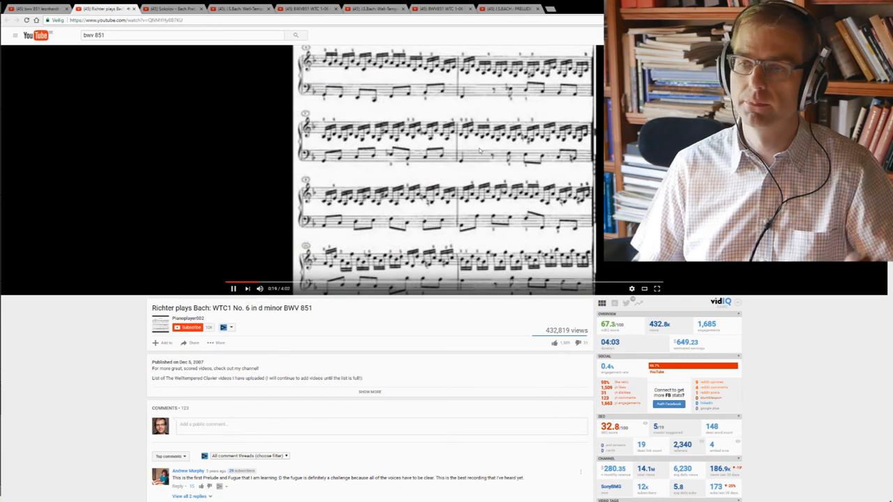